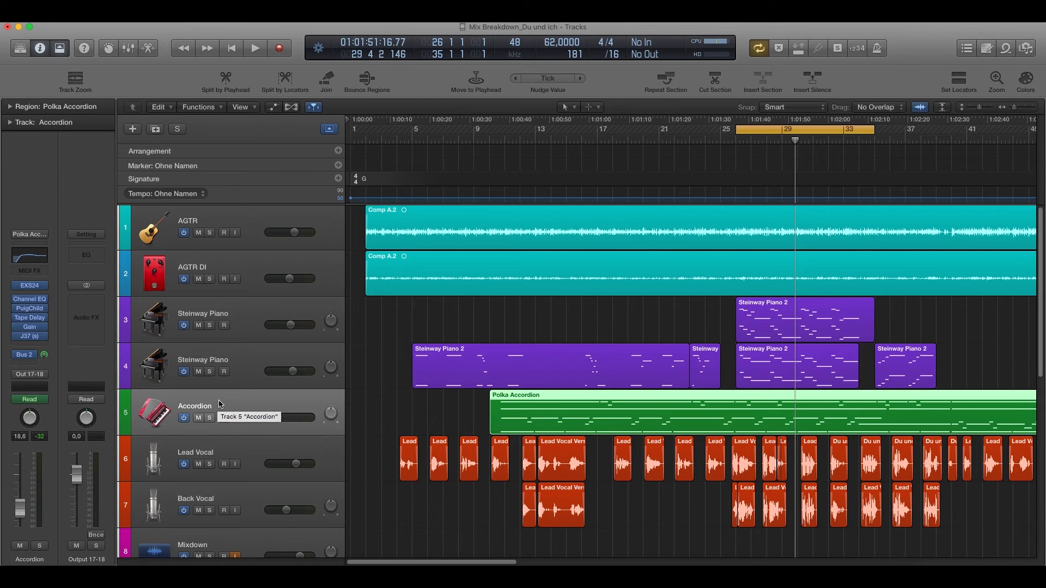
mouse_move(220, 403)
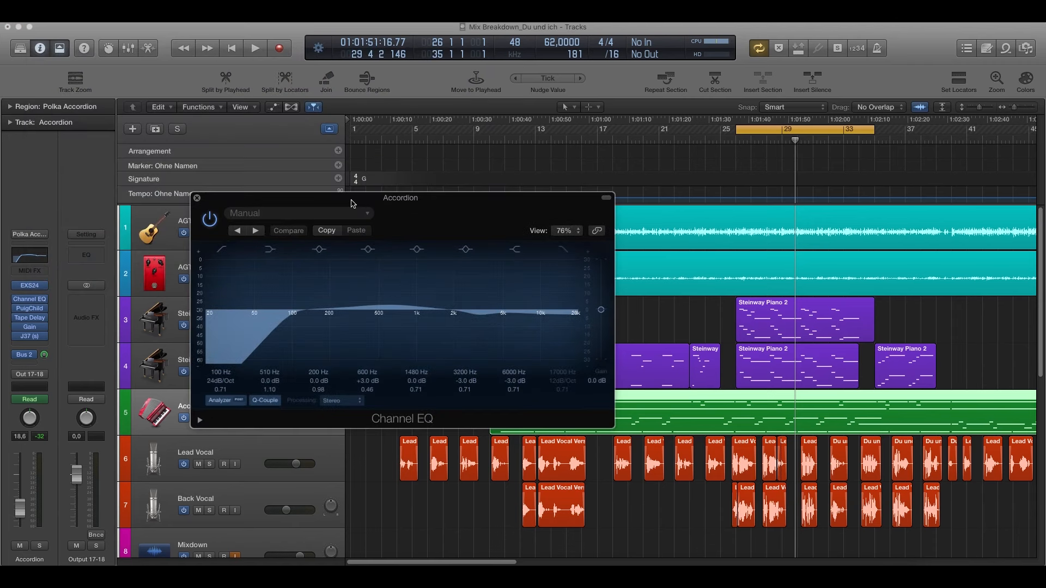
left_click(221, 249)
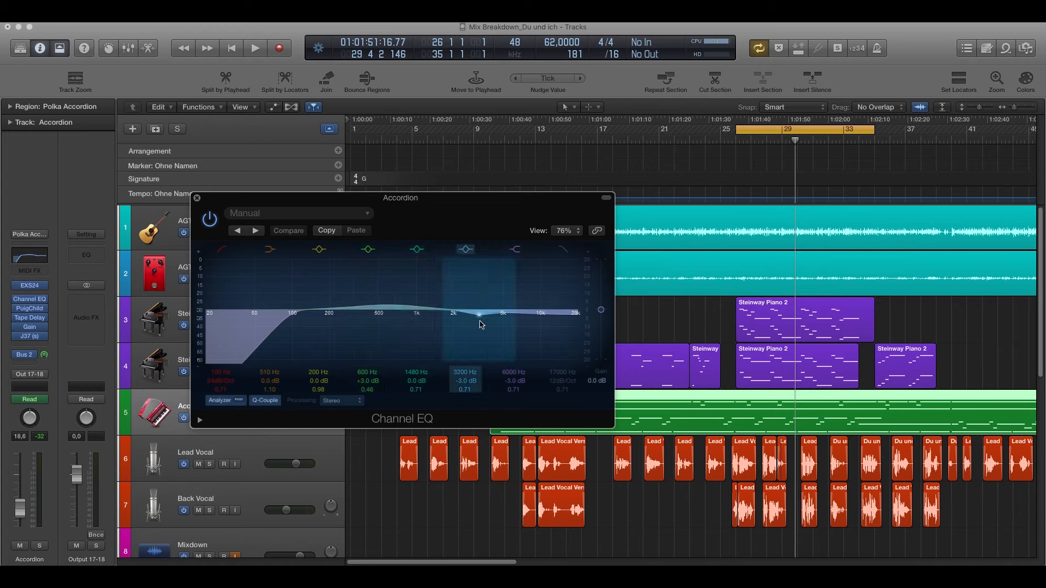
mouse_move(485, 321)
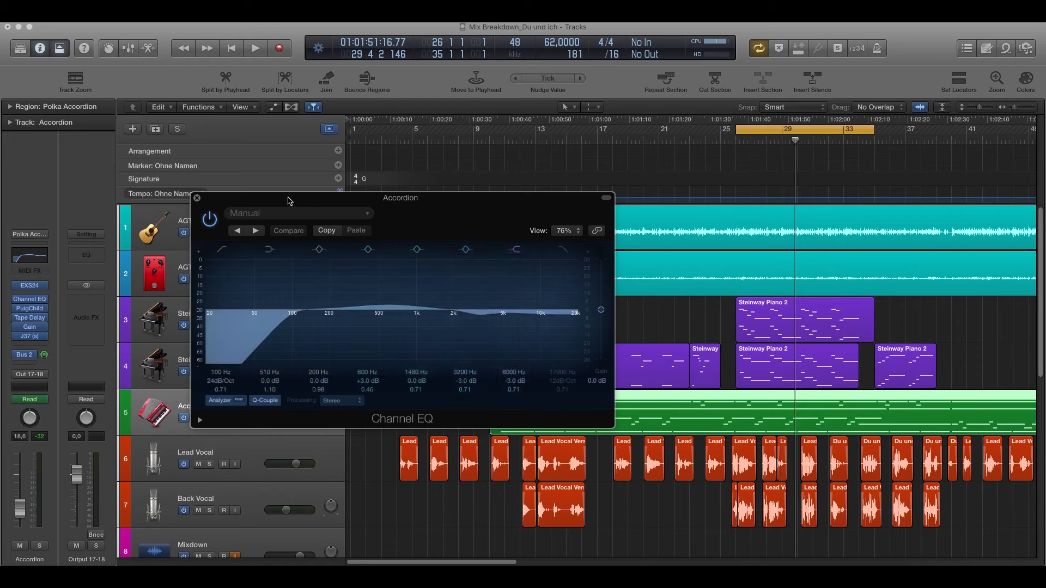
mouse_move(228, 202)
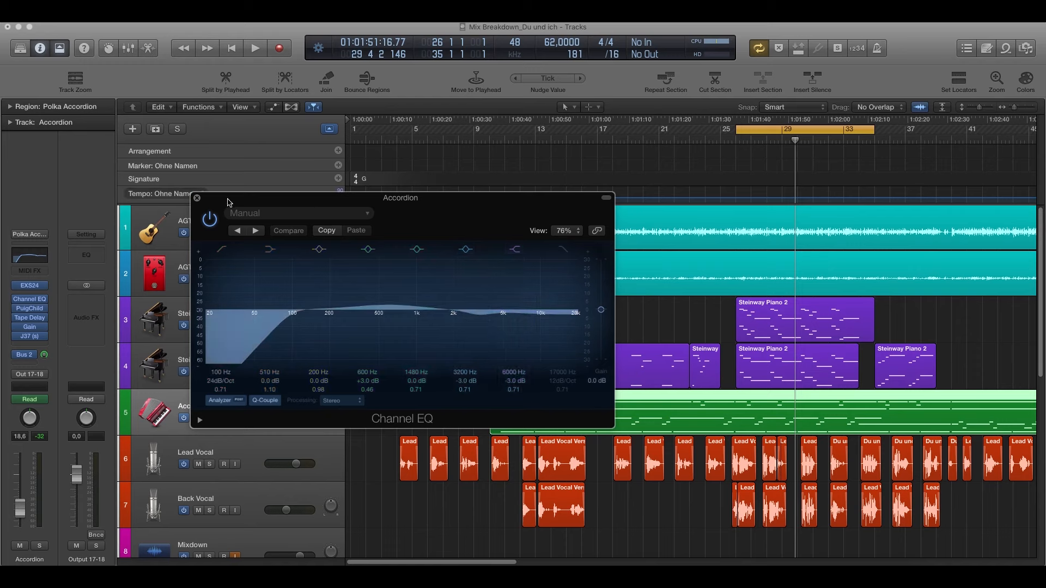
left_click_drag(227, 202, 249, 195)
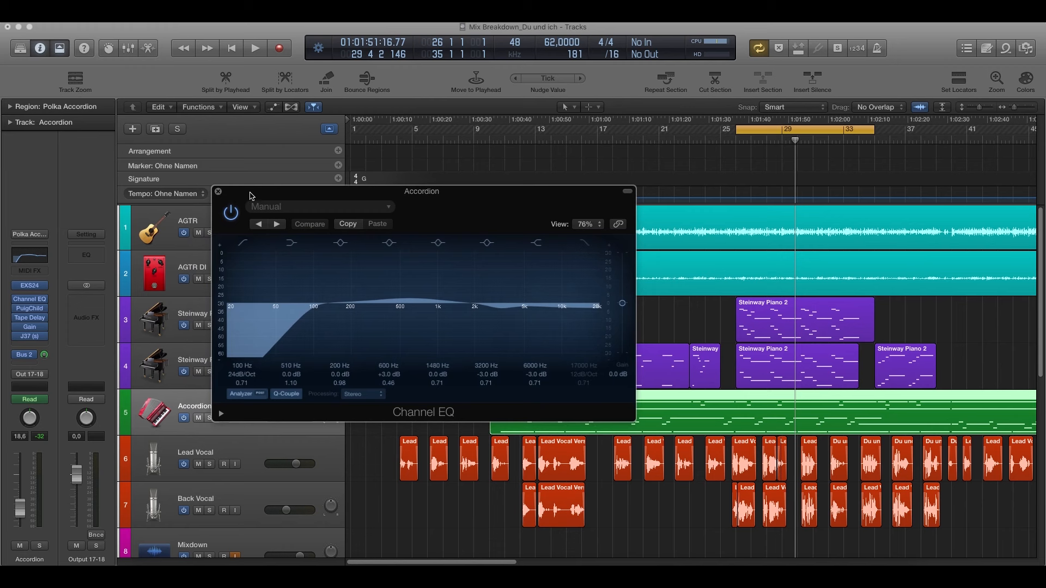